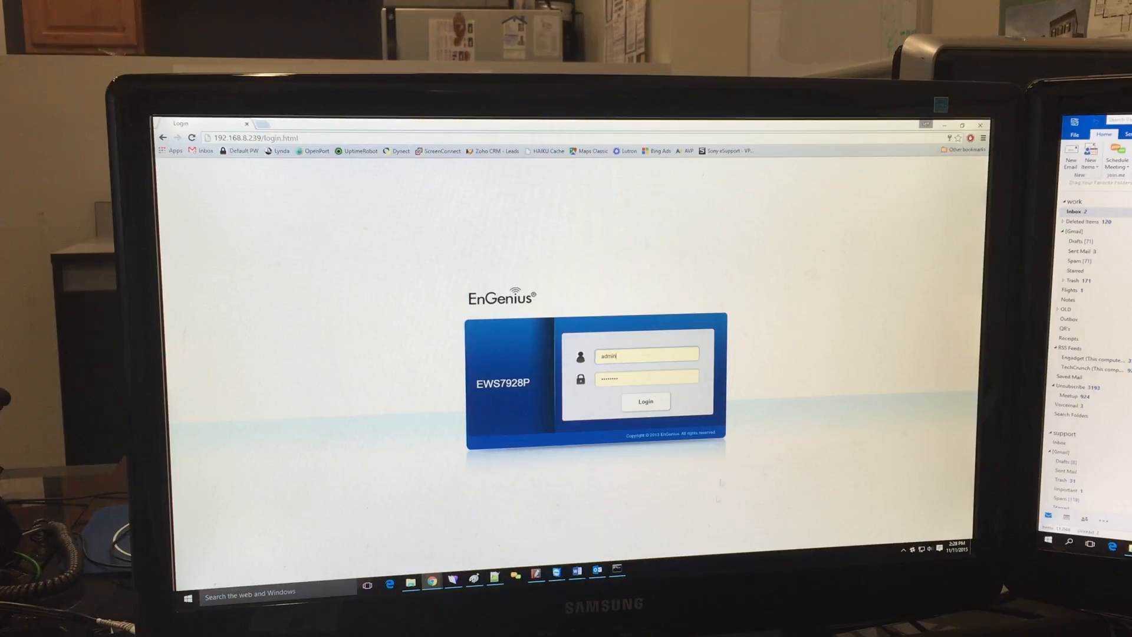
Sign in with the admin credentials to reach the Controller Summary page
left_click(645, 401)
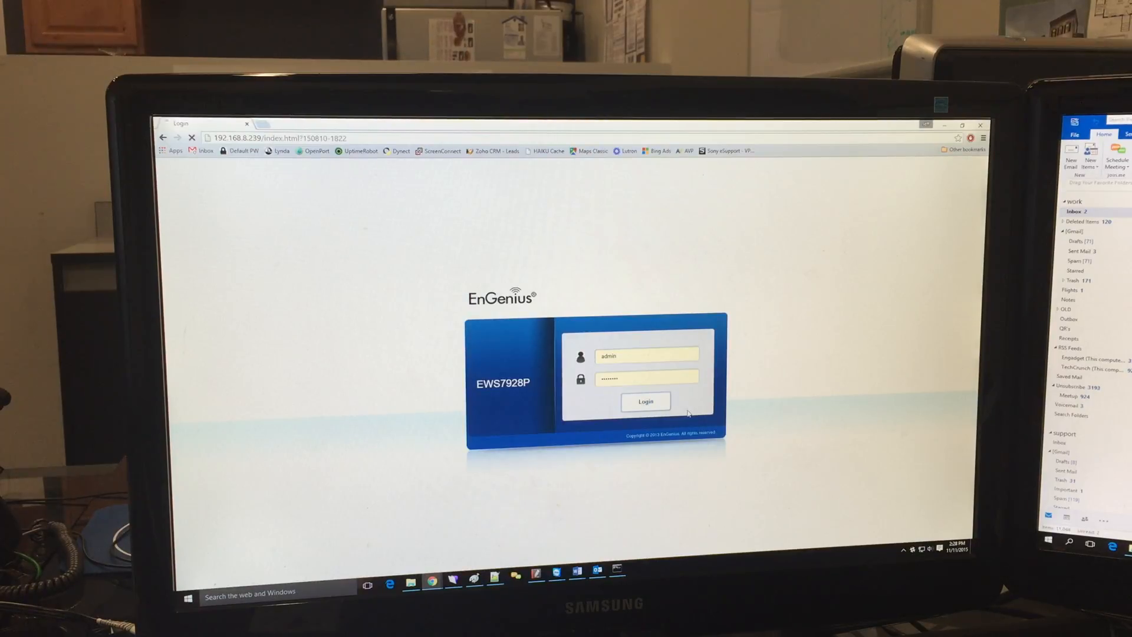
left_click(645, 401)
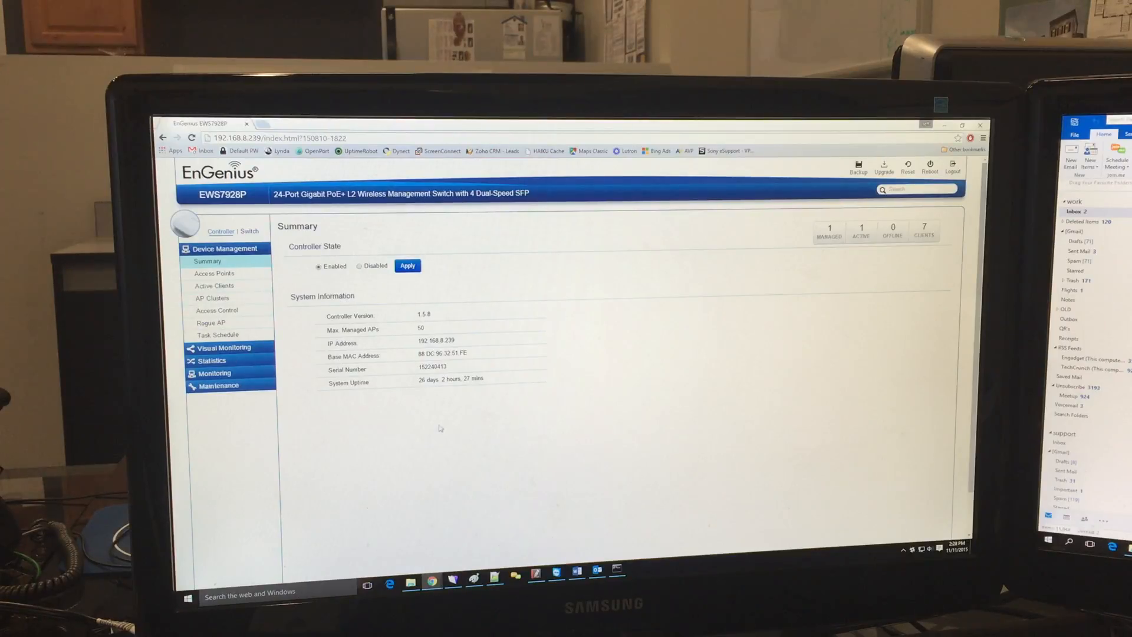
mouse_move(488, 402)
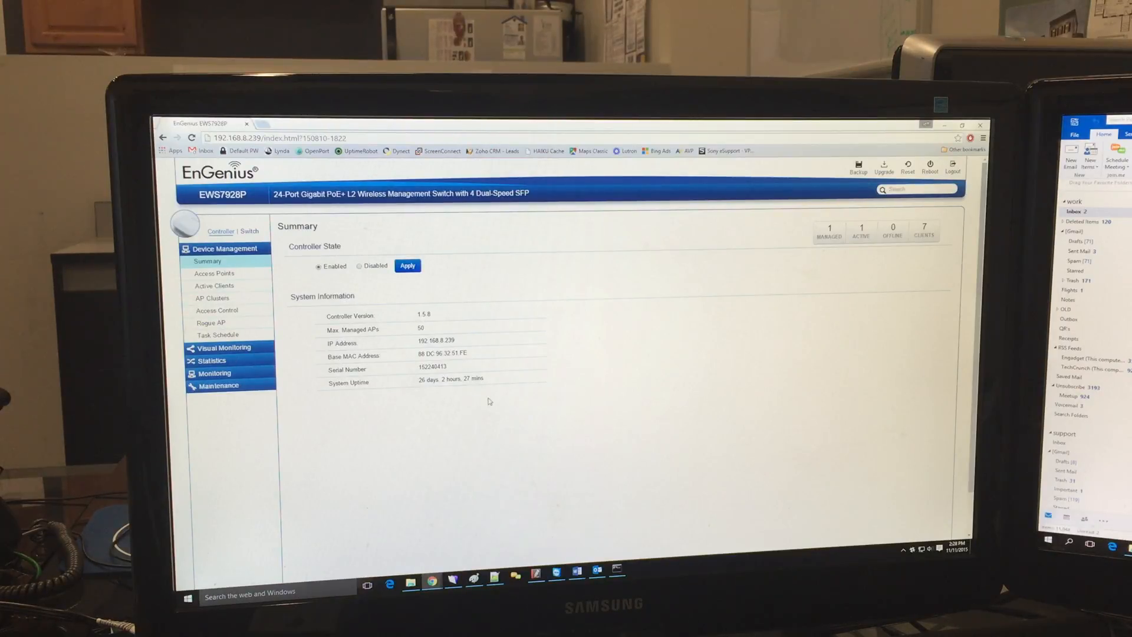
mouse_move(495, 395)
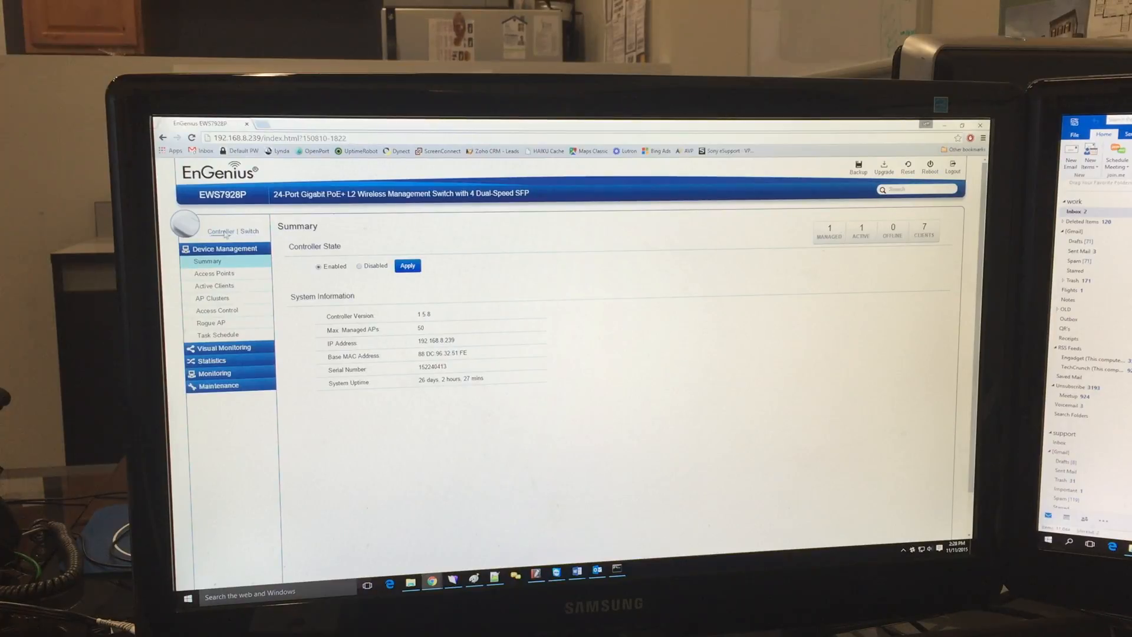
Show the switch's own System Summary with device name, firmware and uptime
left_click(249, 231)
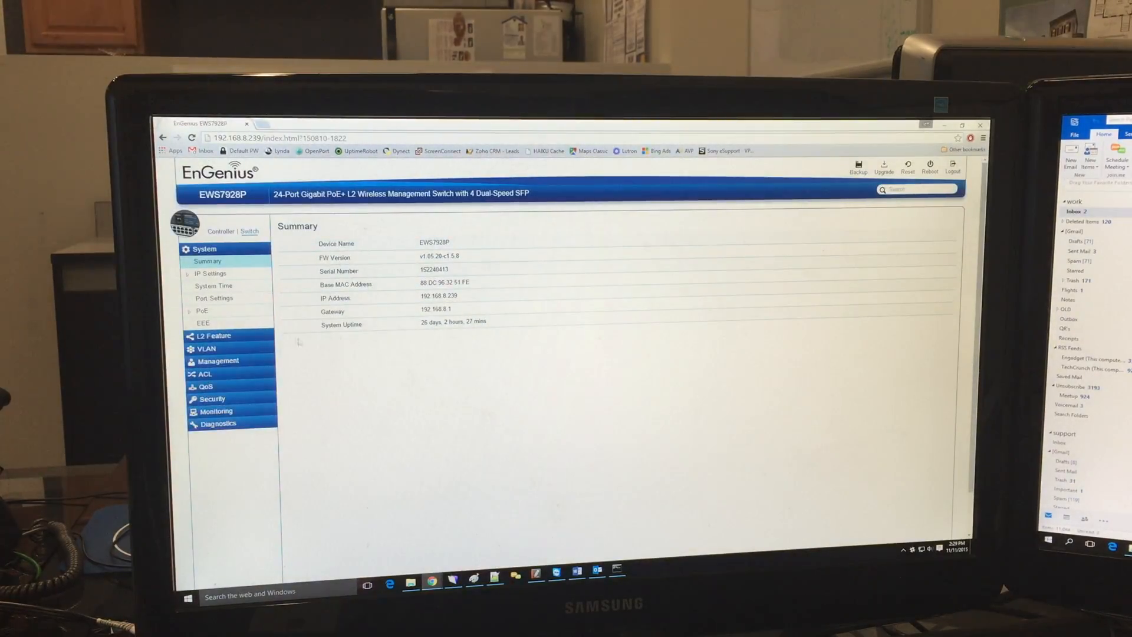
mouse_move(225, 310)
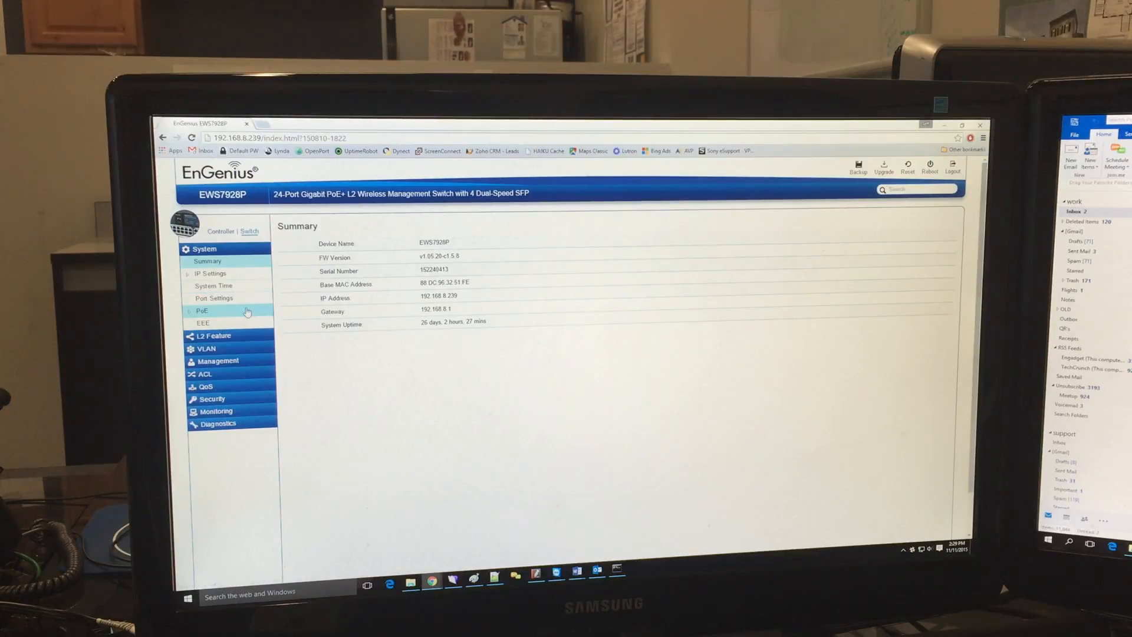
mouse_move(229, 354)
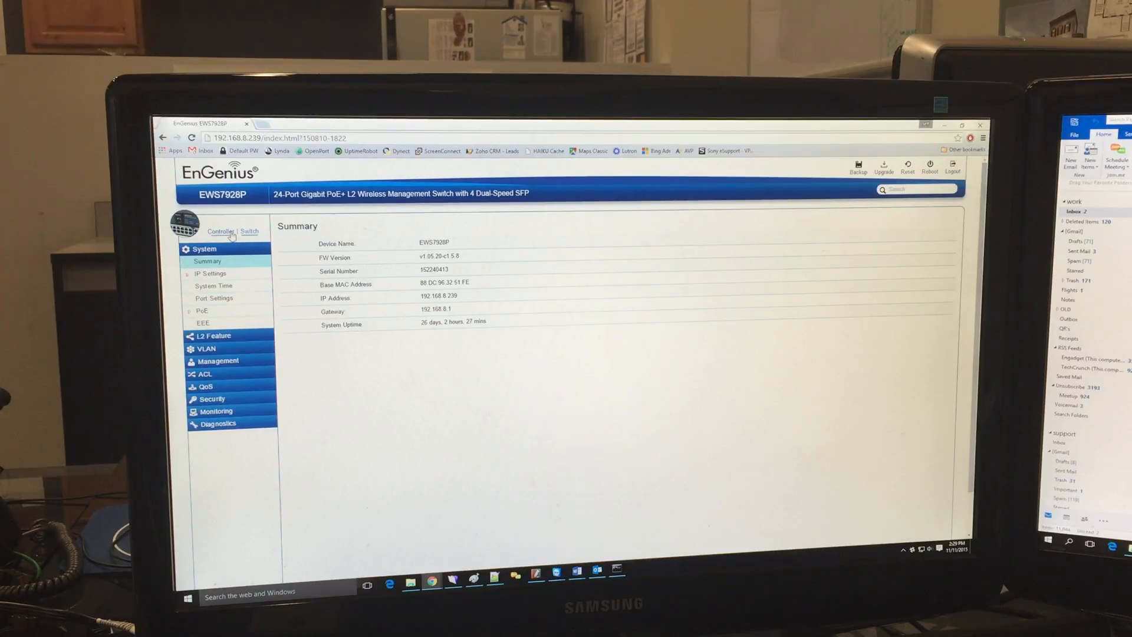
Return to the Controller view and list the managed access points, showing one online EWS360AP
left_click(221, 231)
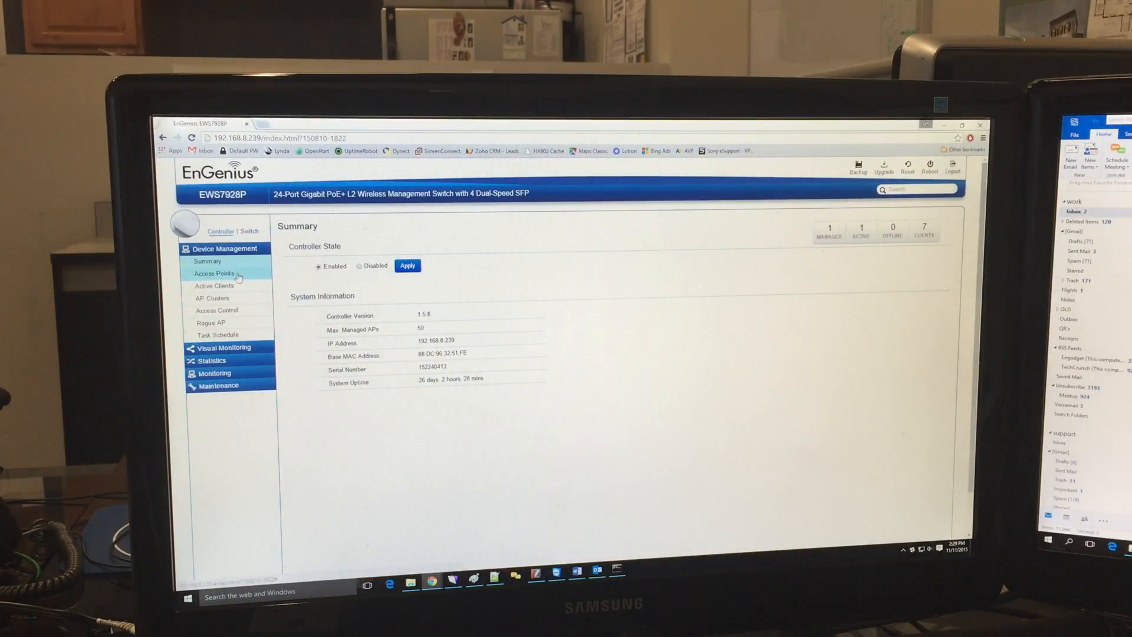
left_click(214, 273)
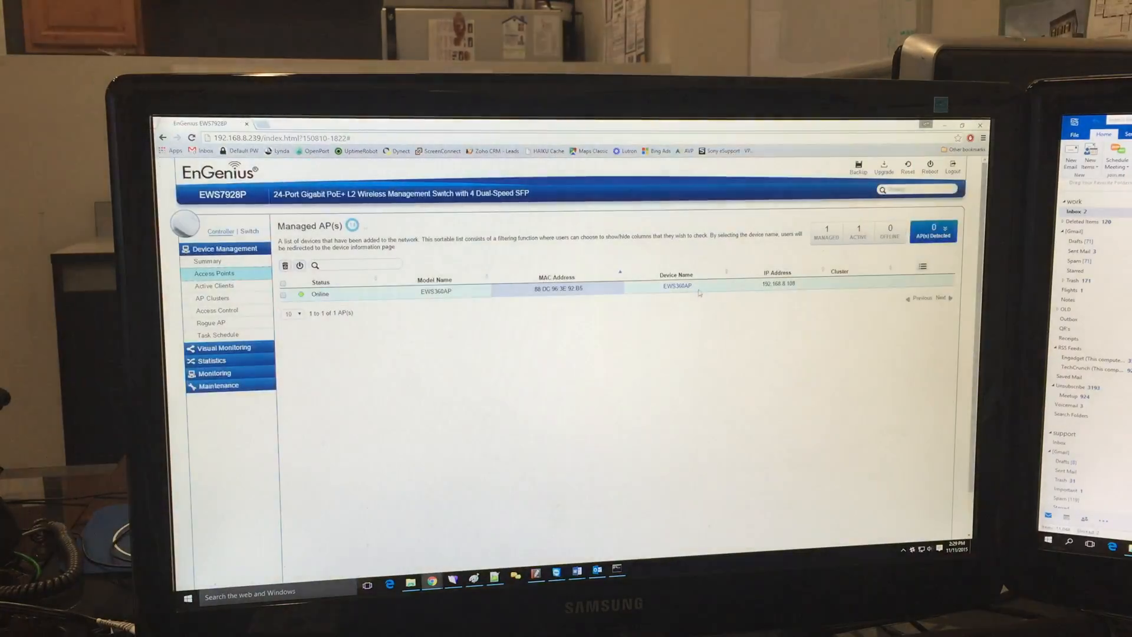
mouse_move(767, 375)
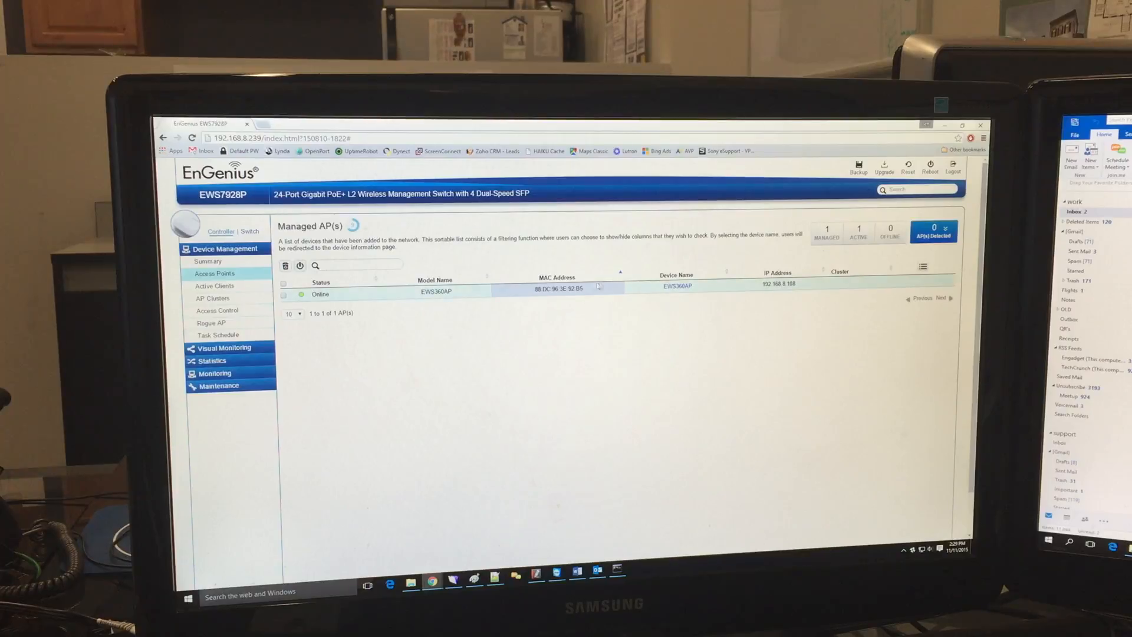
Open the EWS360AP's wireless settings showing its general settings and 2.4GHz WLAN entries
left_click(677, 285)
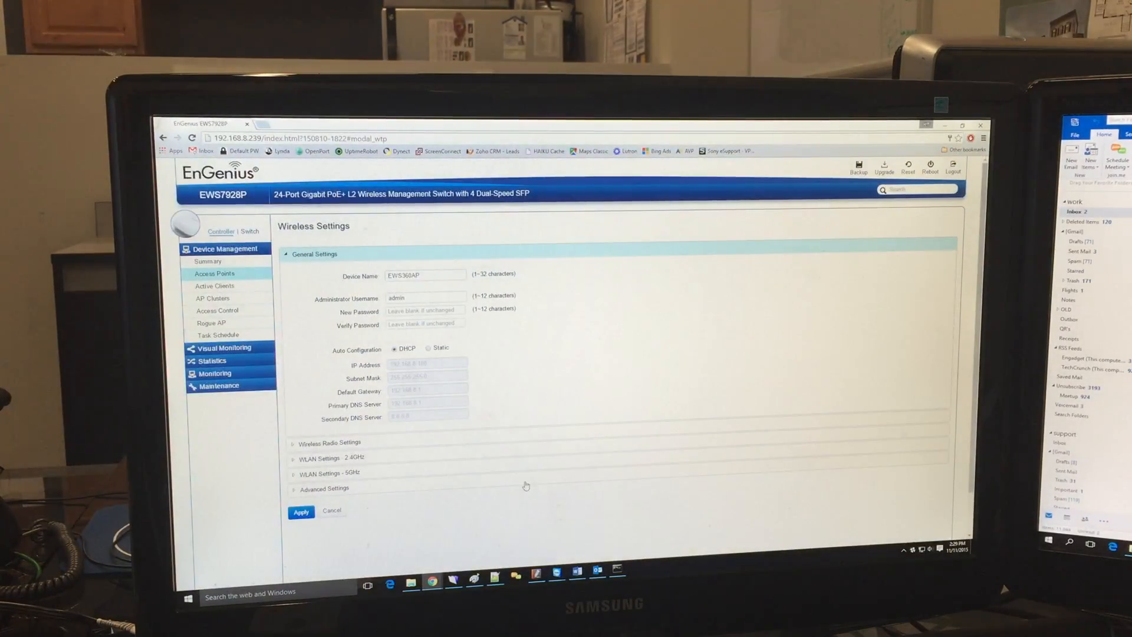
mouse_move(526, 387)
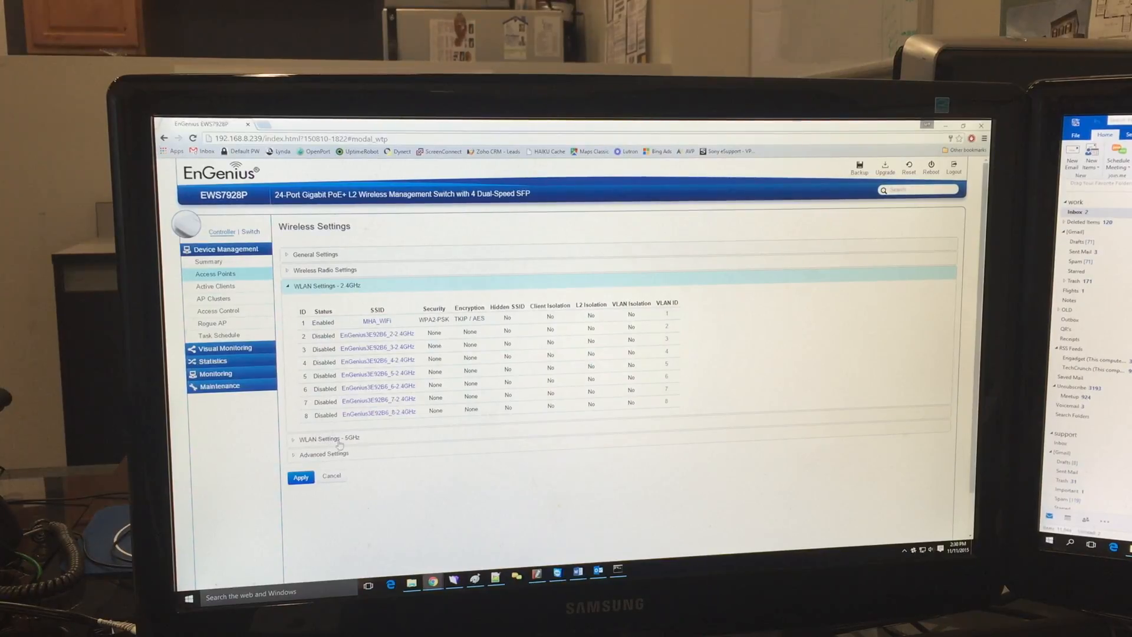
Review the 5GHz WLAN list, return to 2.4GHz, and scroll to Advanced Settings and Guest Network
left_click(332, 439)
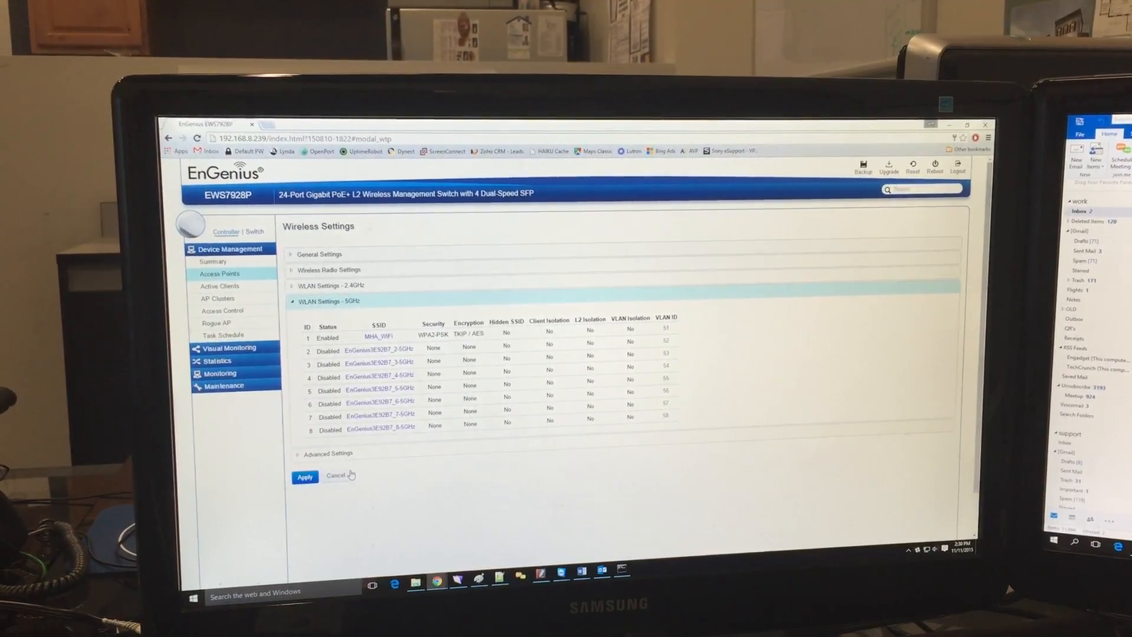
left_click(329, 285)
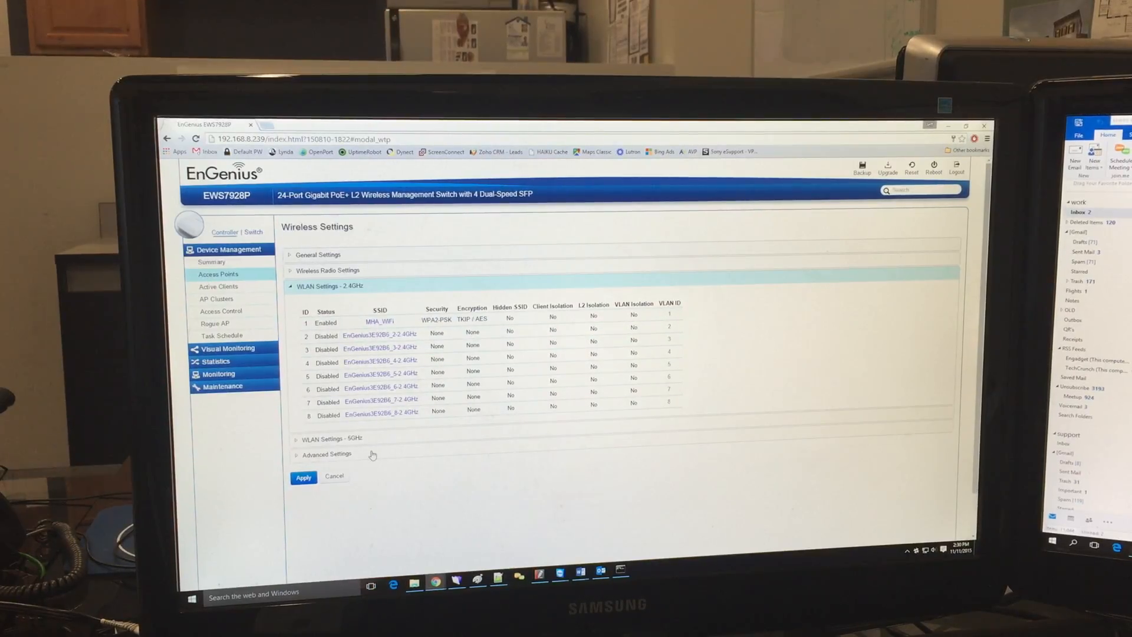
scroll("down", 3)
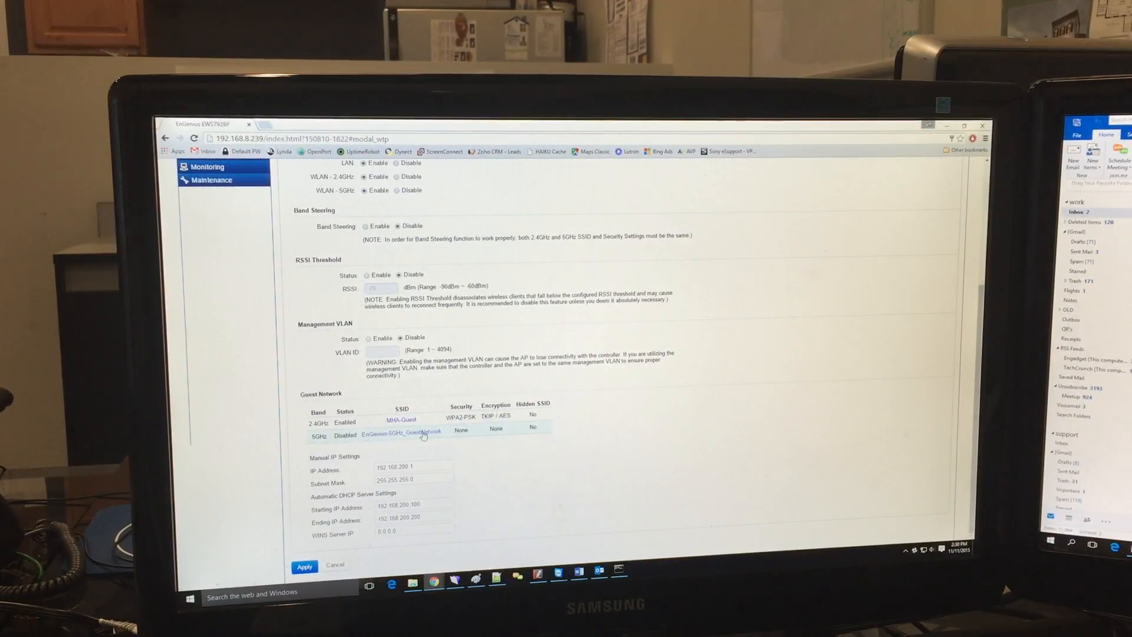
scroll("up", 3)
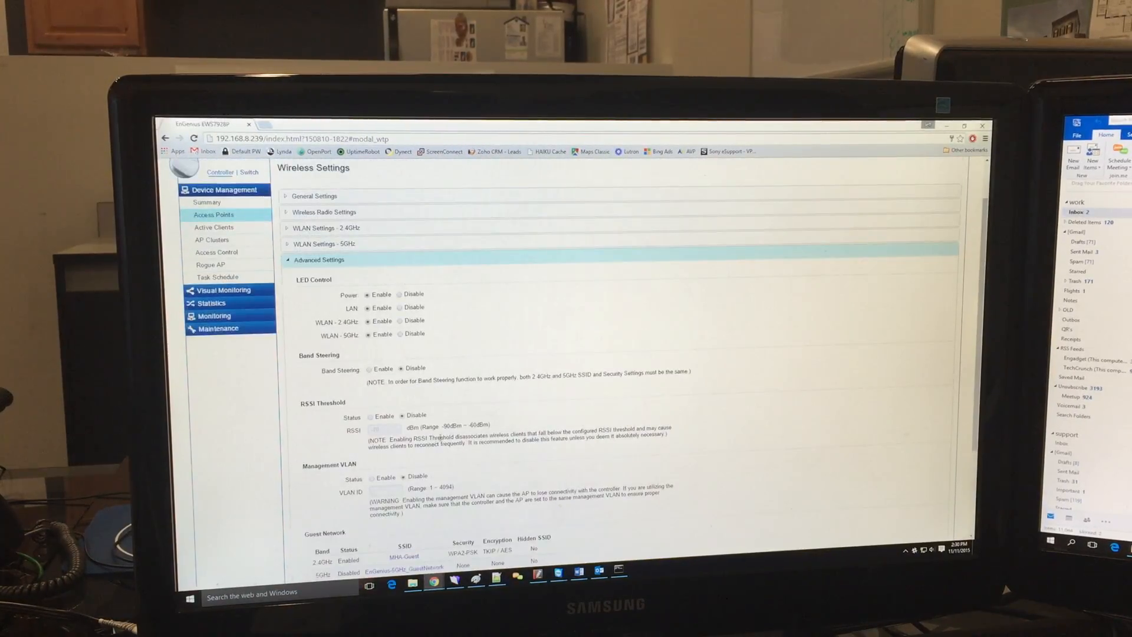
scroll("up", 3)
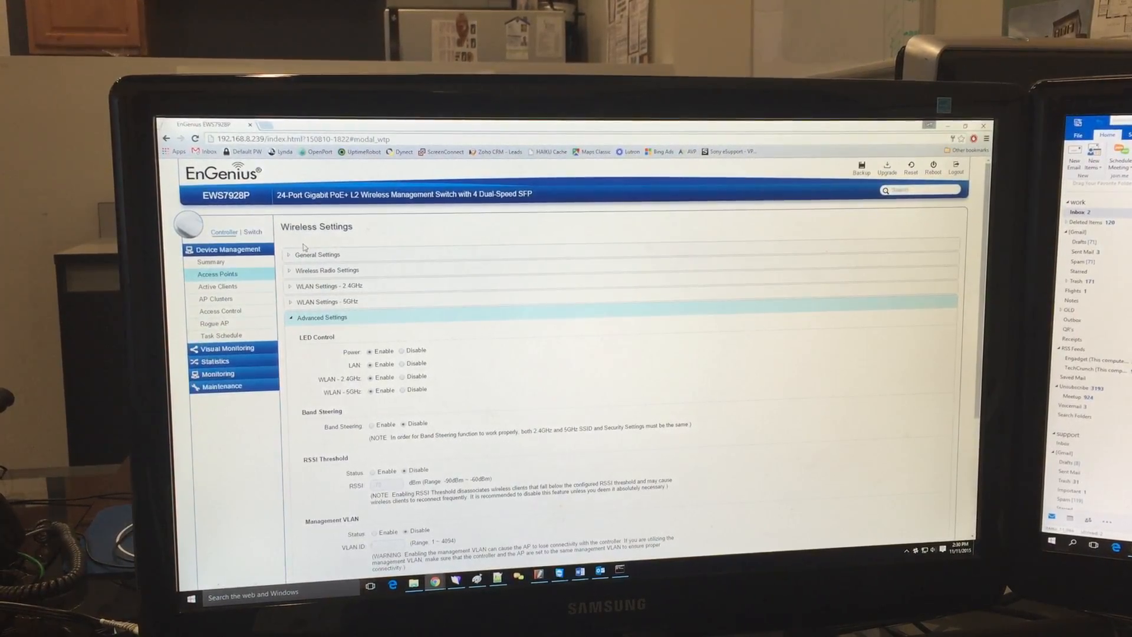
scroll("down", 3)
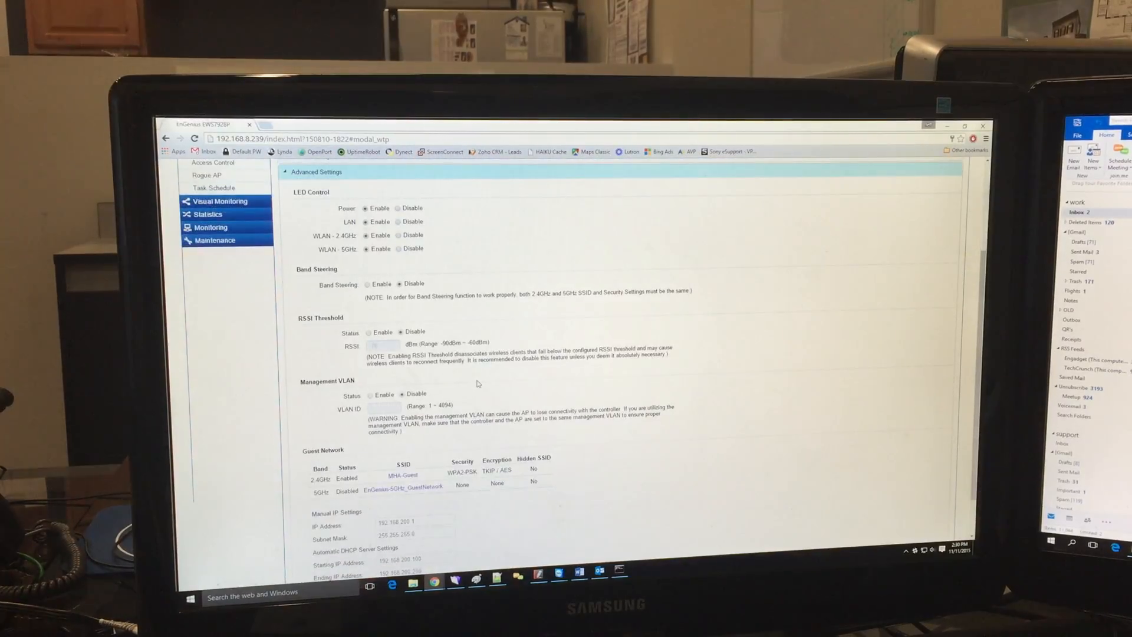
scroll("down", 3)
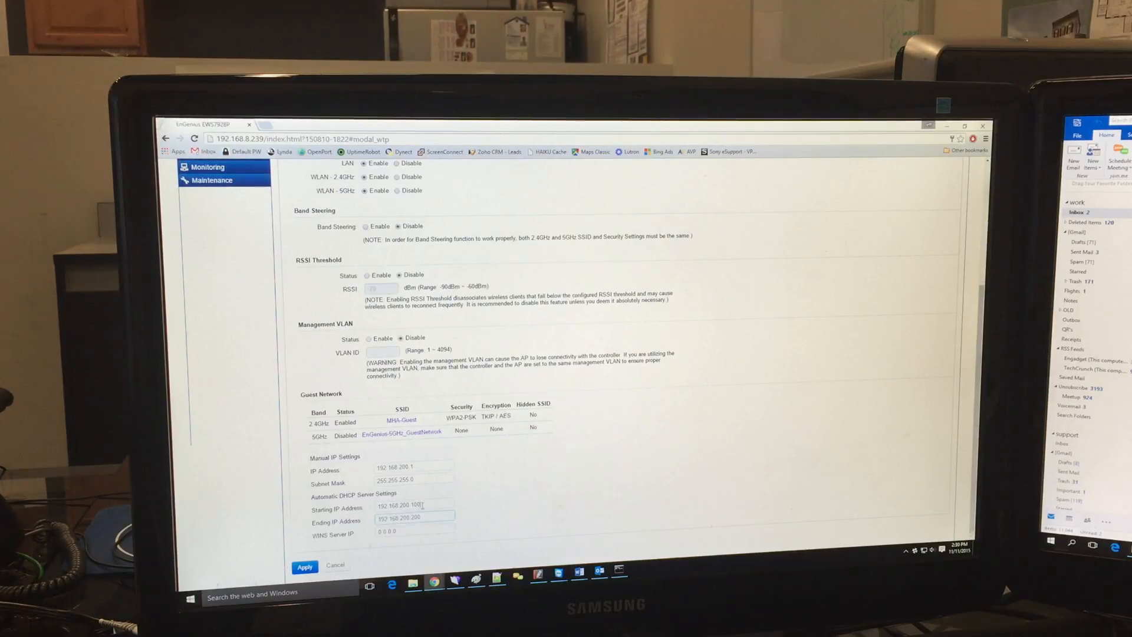
triple_click(414, 504)
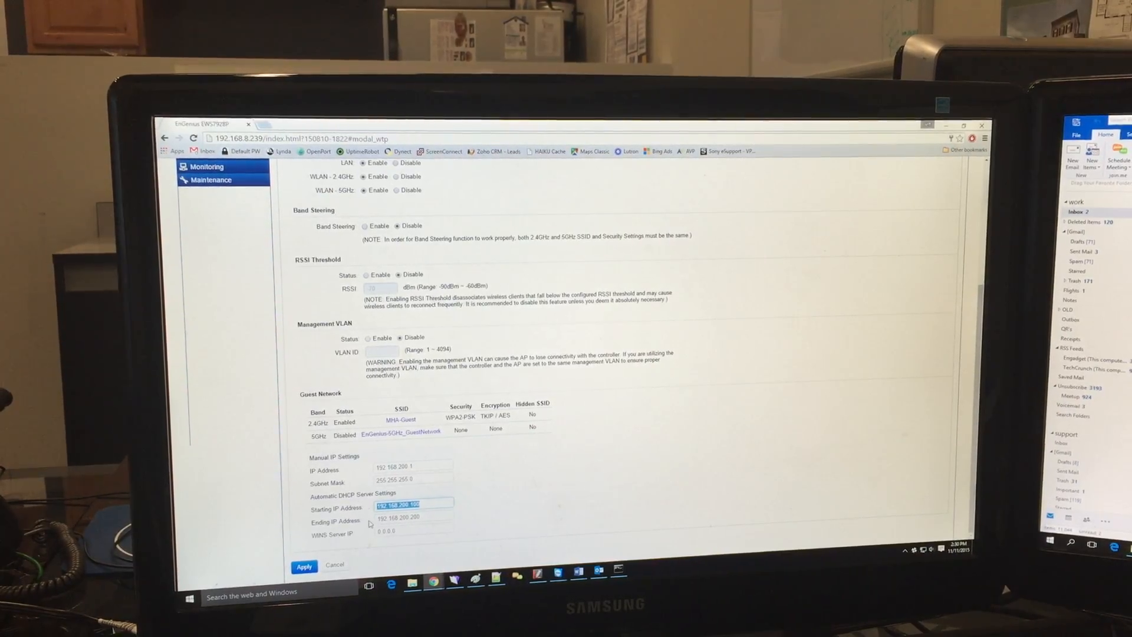
scroll("up", 3)
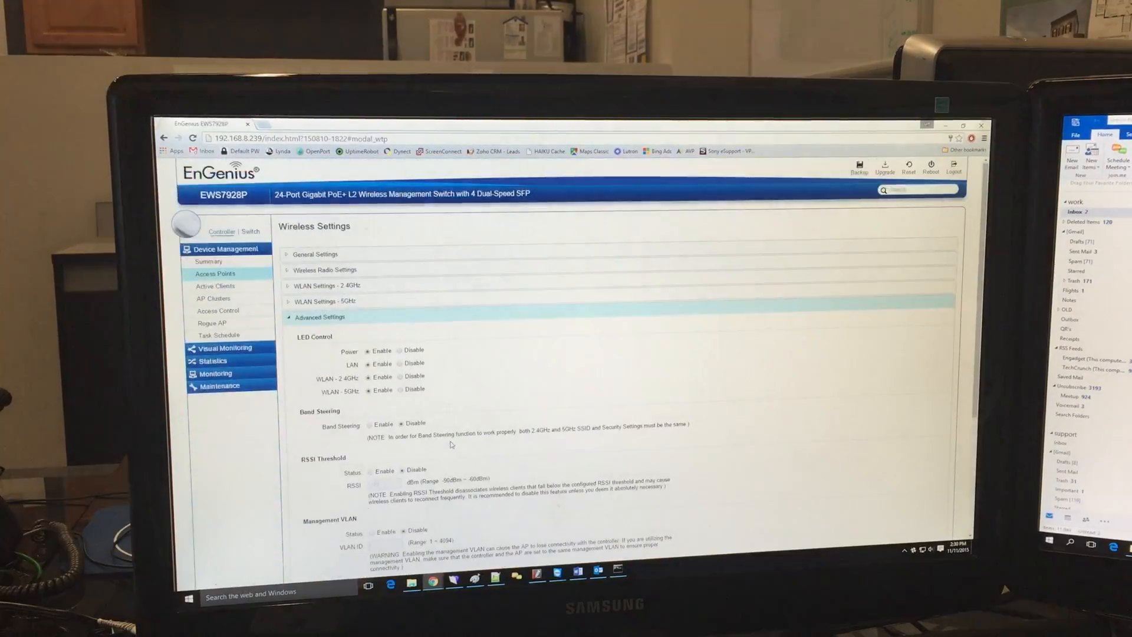
scroll("down", 3)
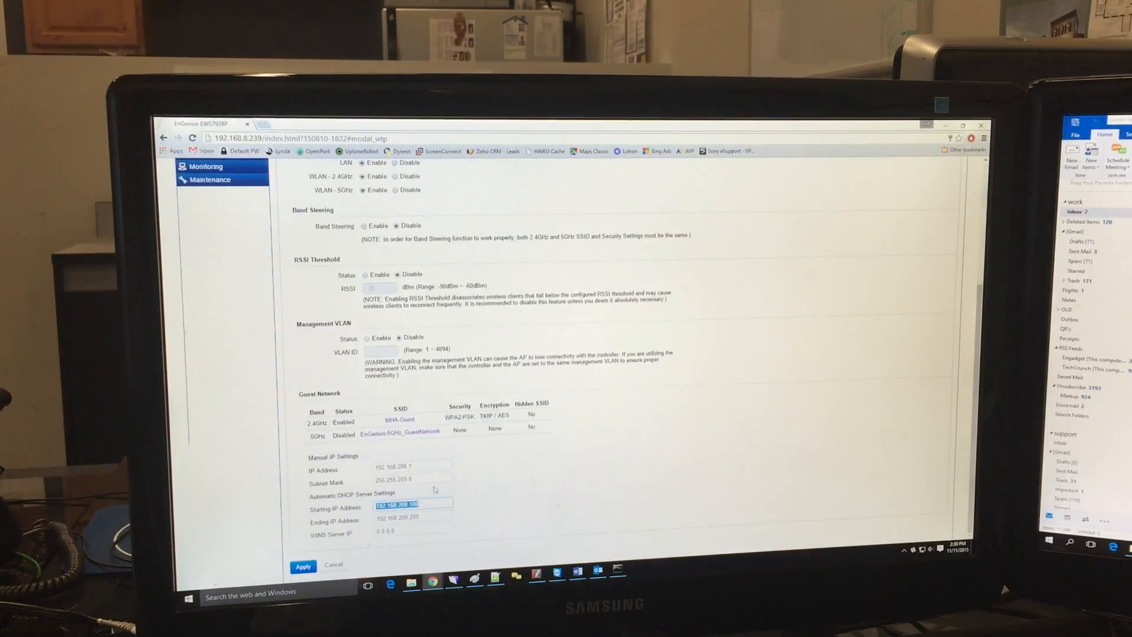